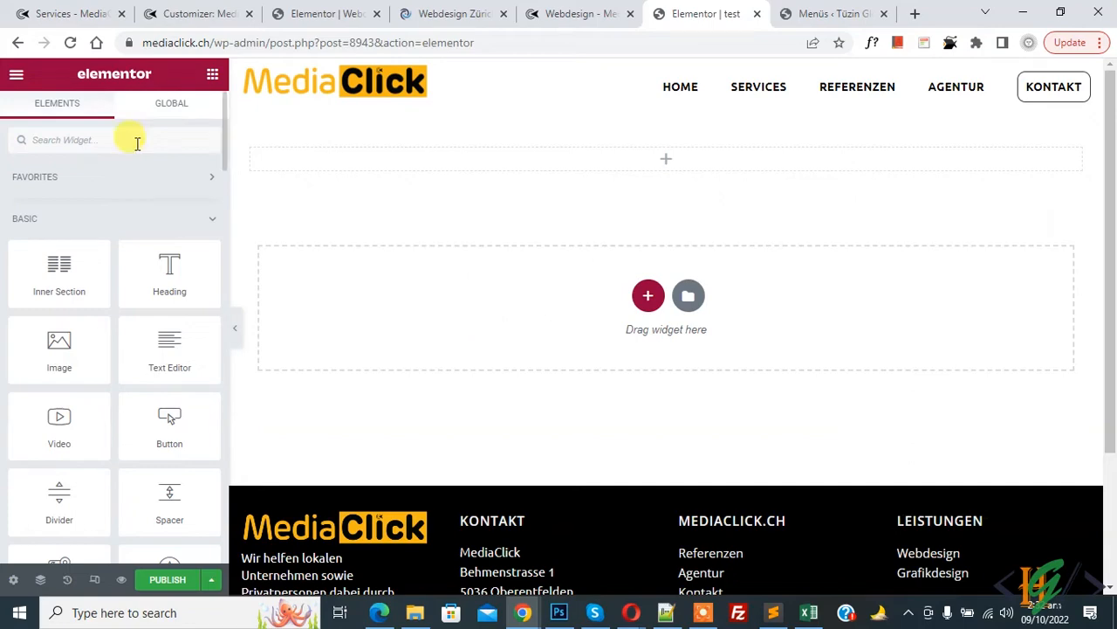
# Search 'video playlist' and place the Video Playlist widget on the page with three sample videos
pyautogui.write('video playlist')
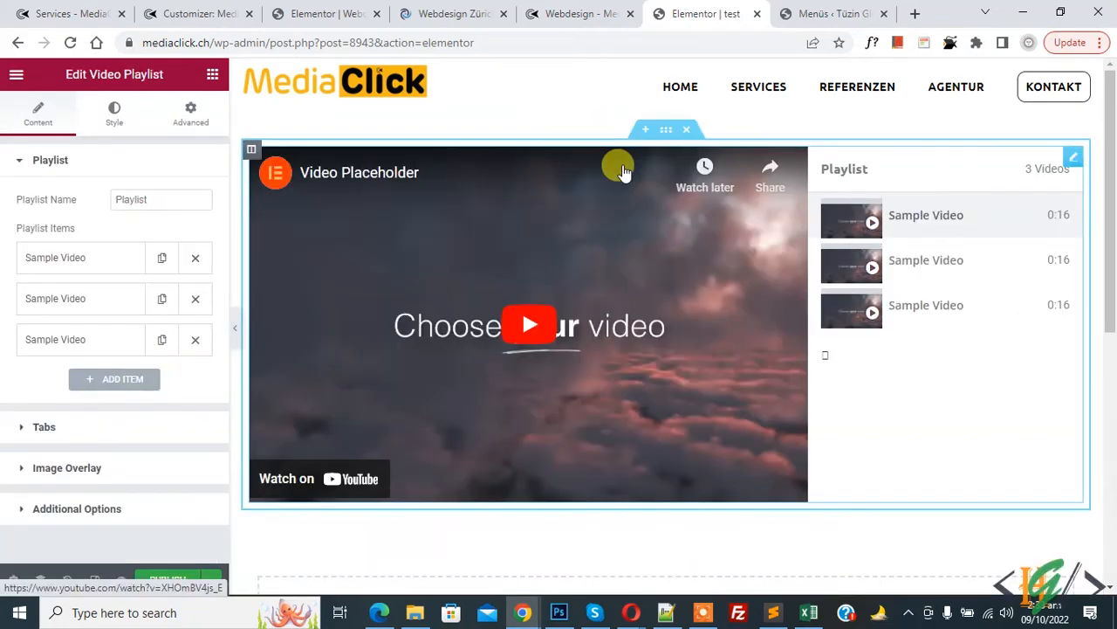
pyautogui.moveTo(615, 173)
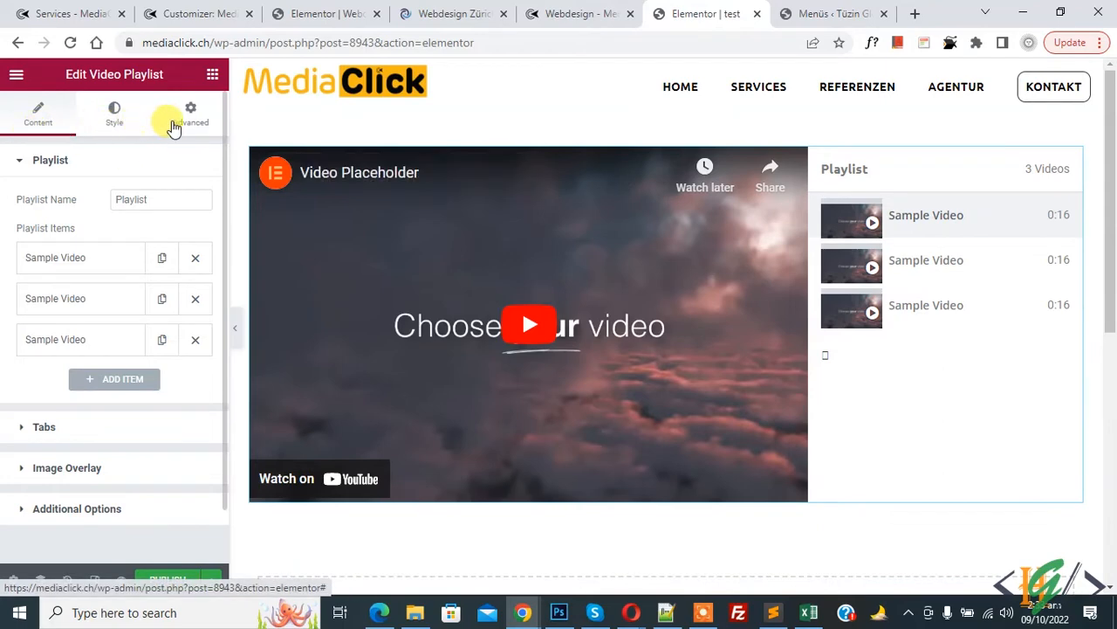
pyautogui.moveTo(26, 206)
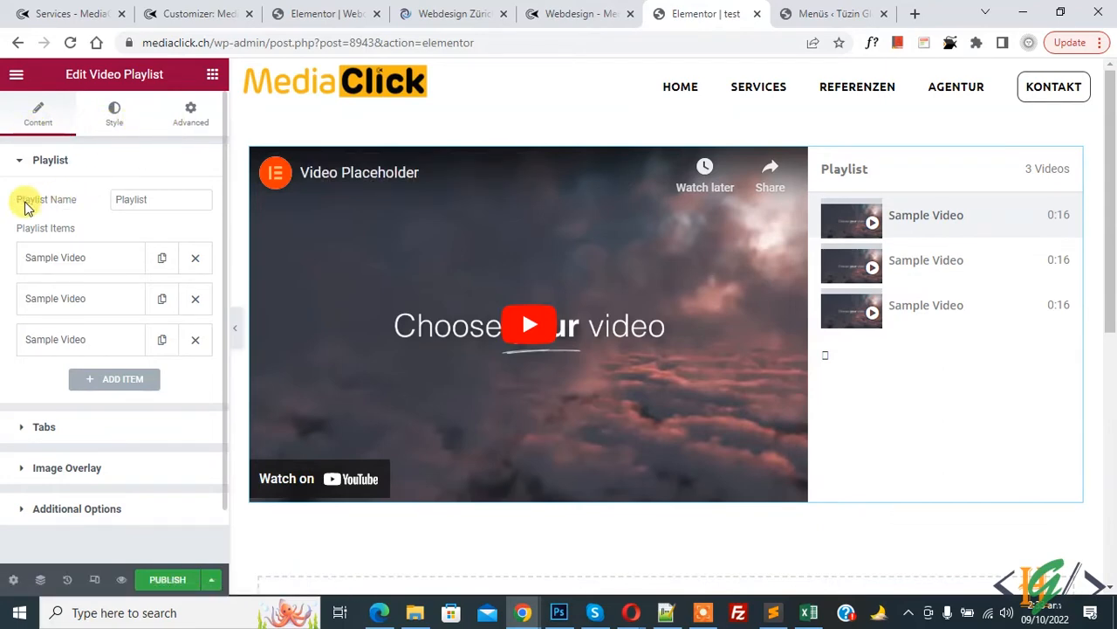
pyautogui.click(160, 199)
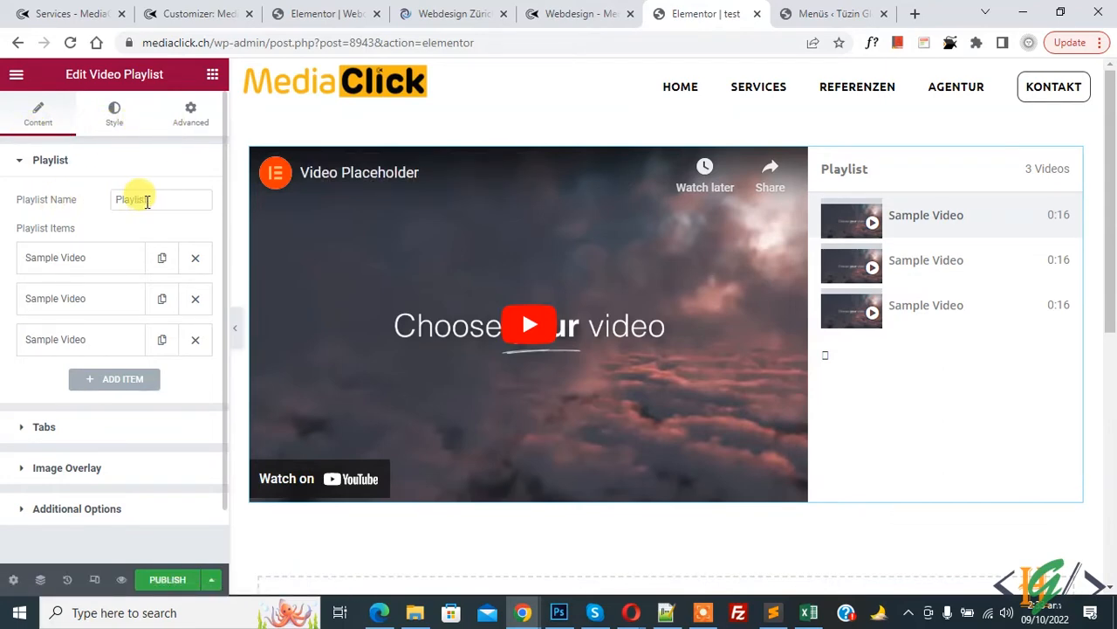
pyautogui.moveTo(31, 231)
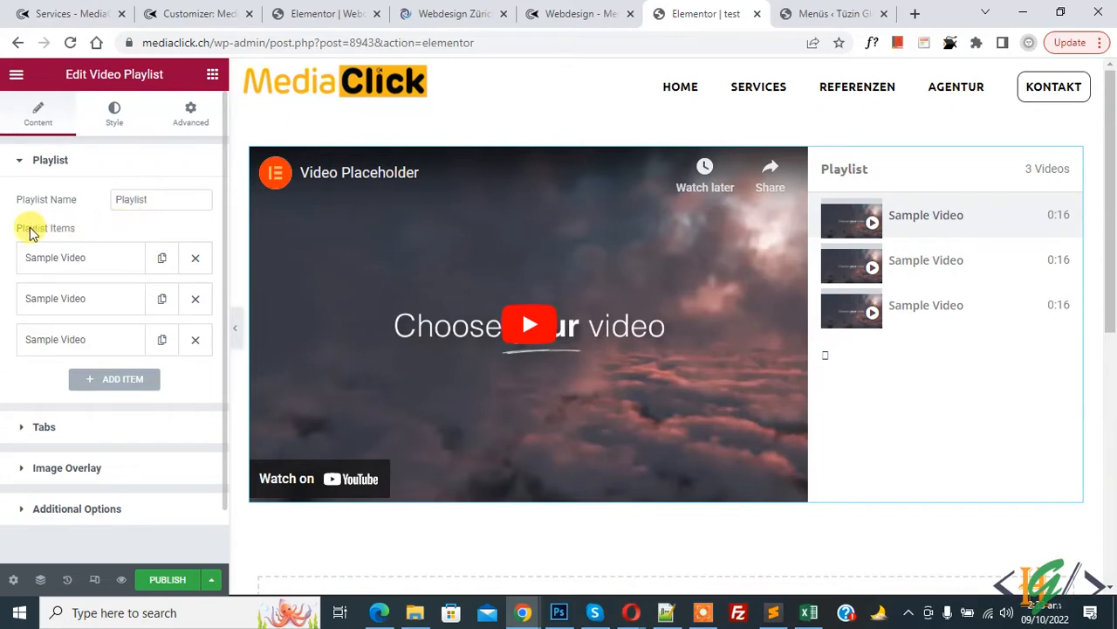
pyautogui.moveTo(81, 366)
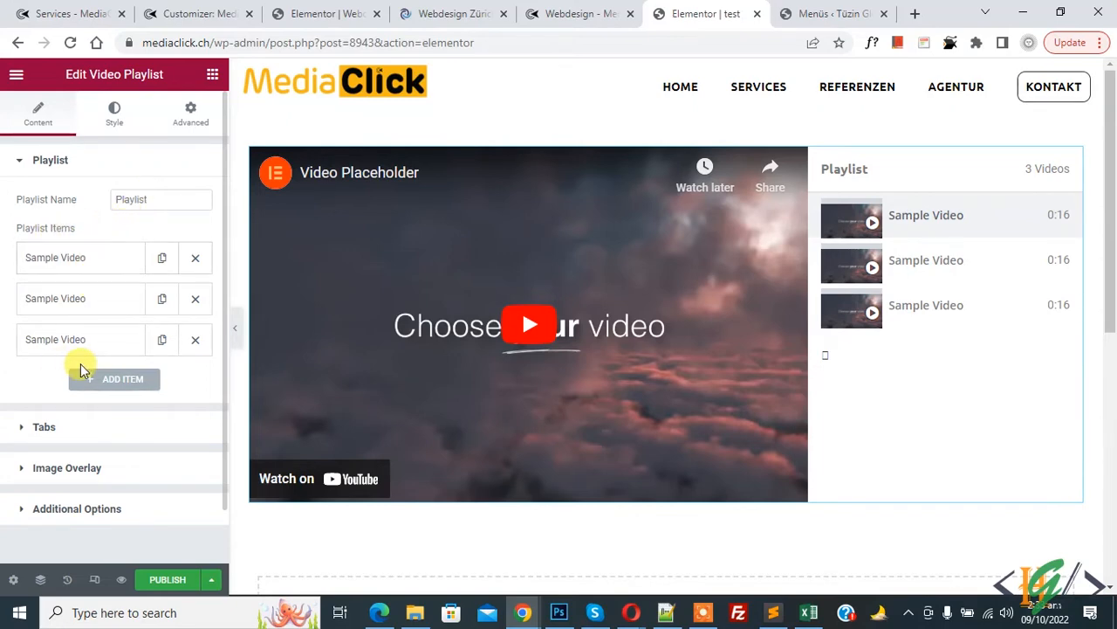
pyautogui.moveTo(67, 370)
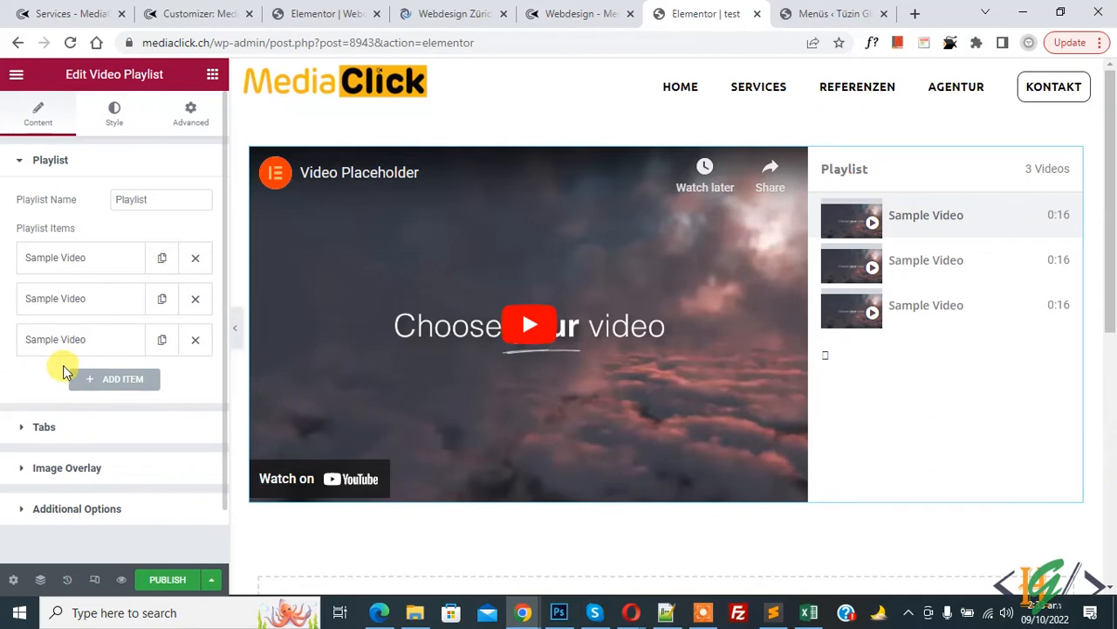
pyautogui.moveTo(91, 305)
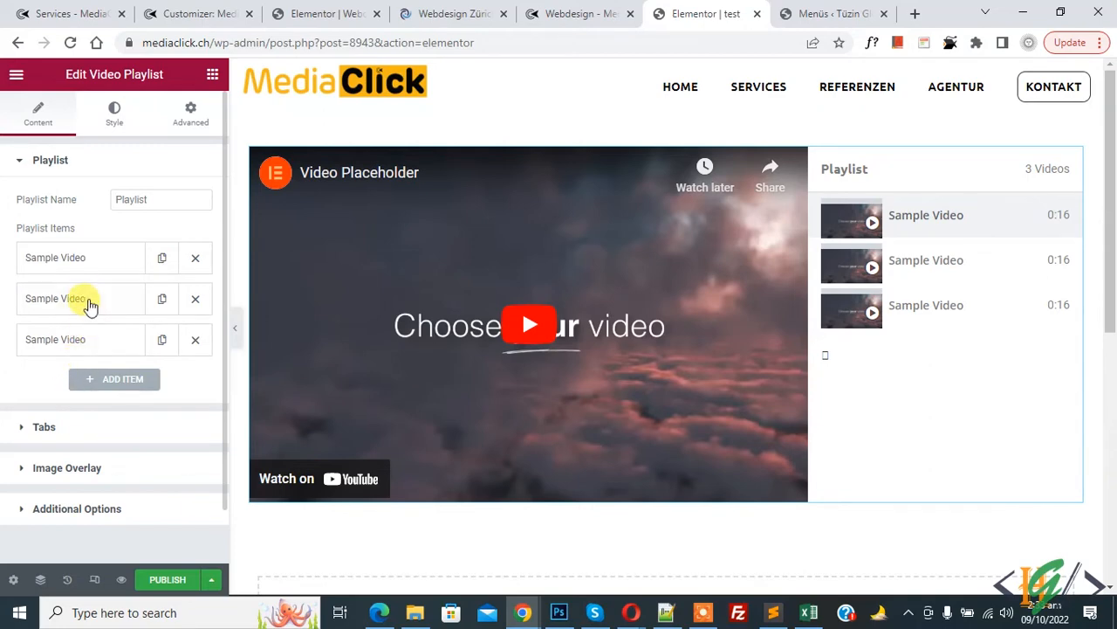
# Keep the first playlist item as a YouTube video and select its link for editing
pyautogui.click(80, 256)
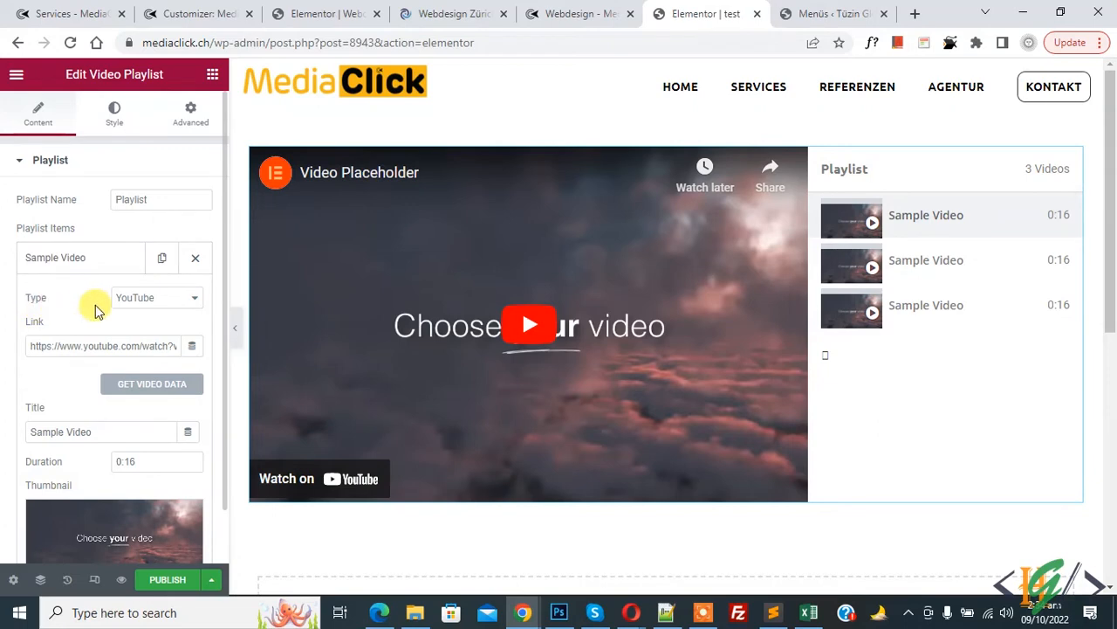
pyautogui.moveTo(155, 307)
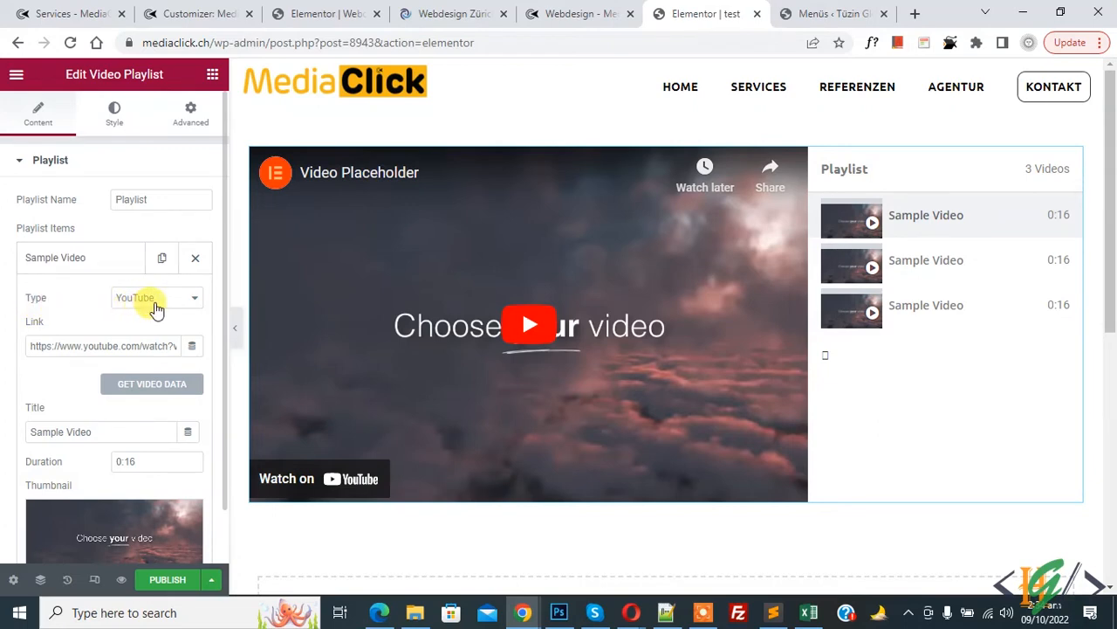
pyautogui.click(157, 297)
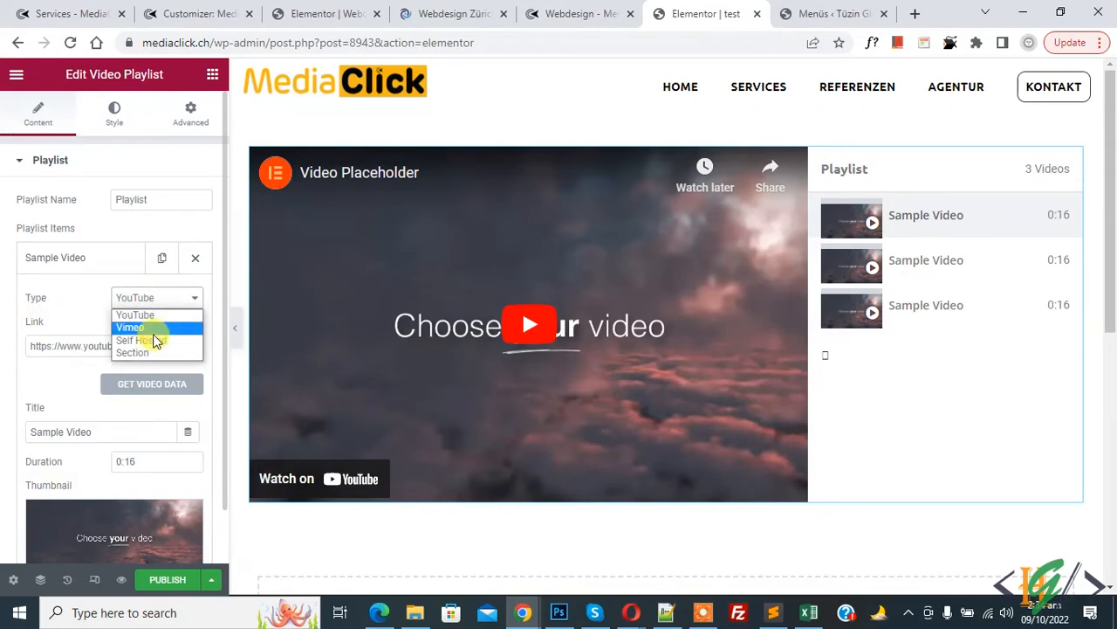
pyautogui.moveTo(154, 353)
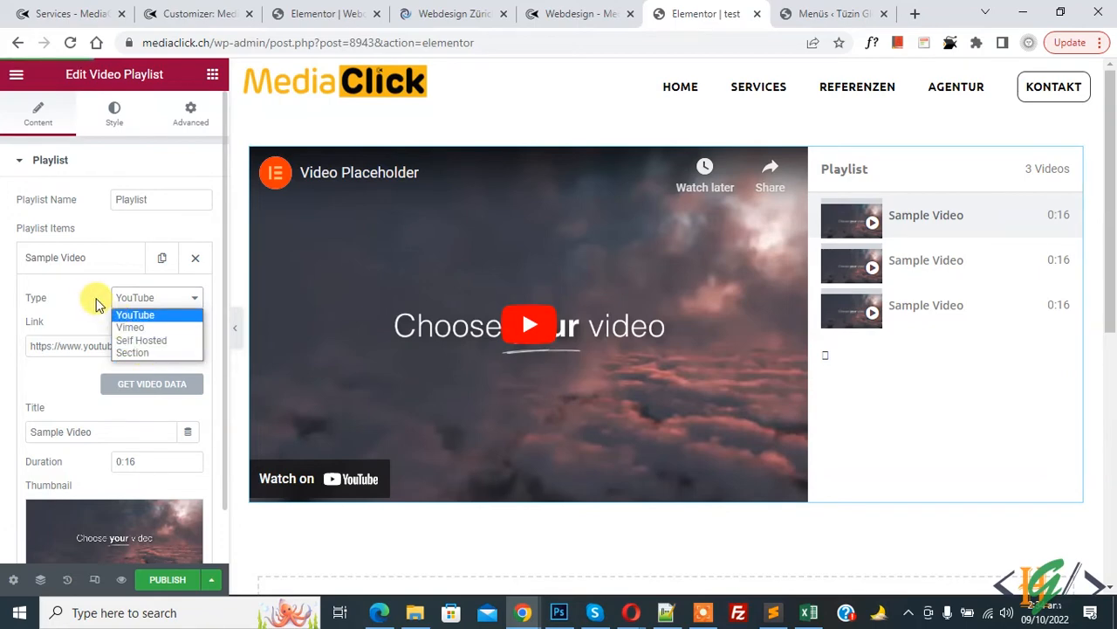
pyautogui.moveTo(131, 314)
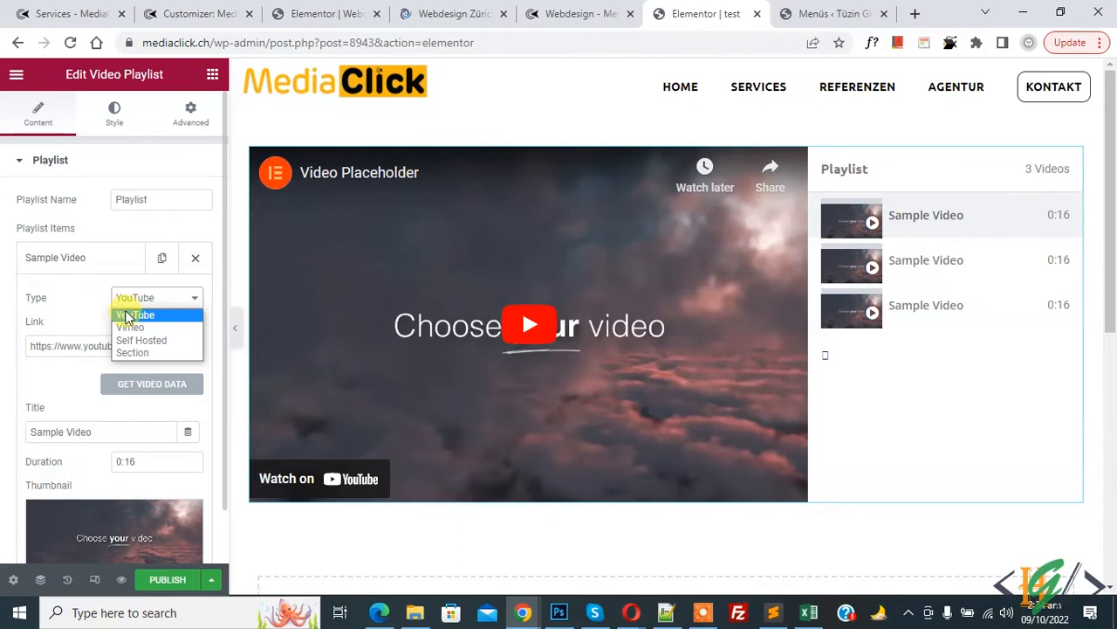
pyautogui.click(136, 315)
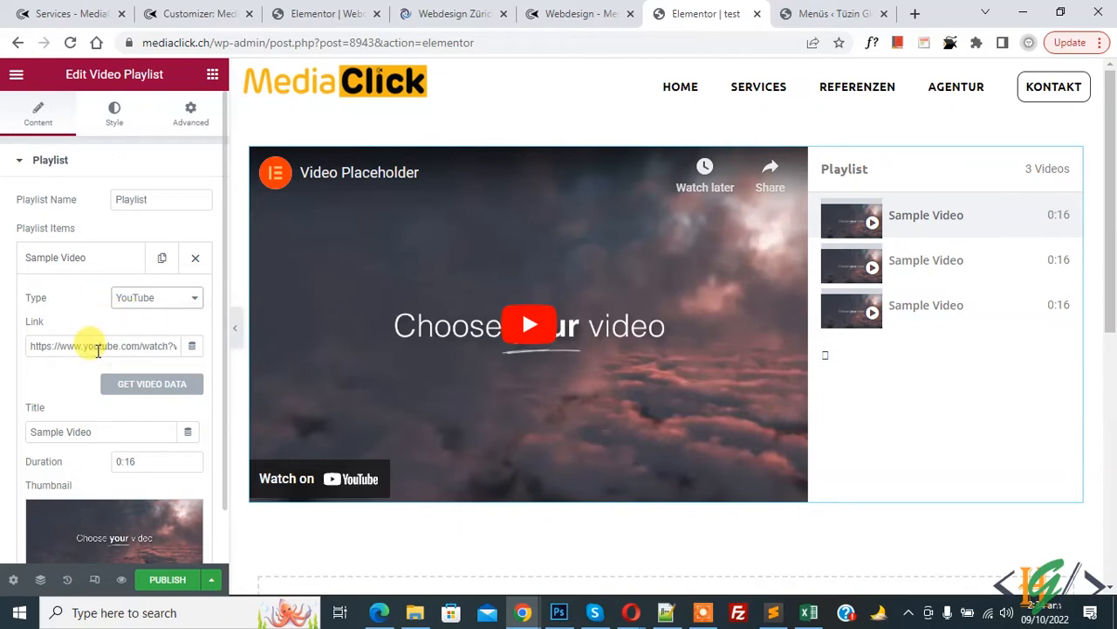
pyautogui.tripleClick(102, 346)
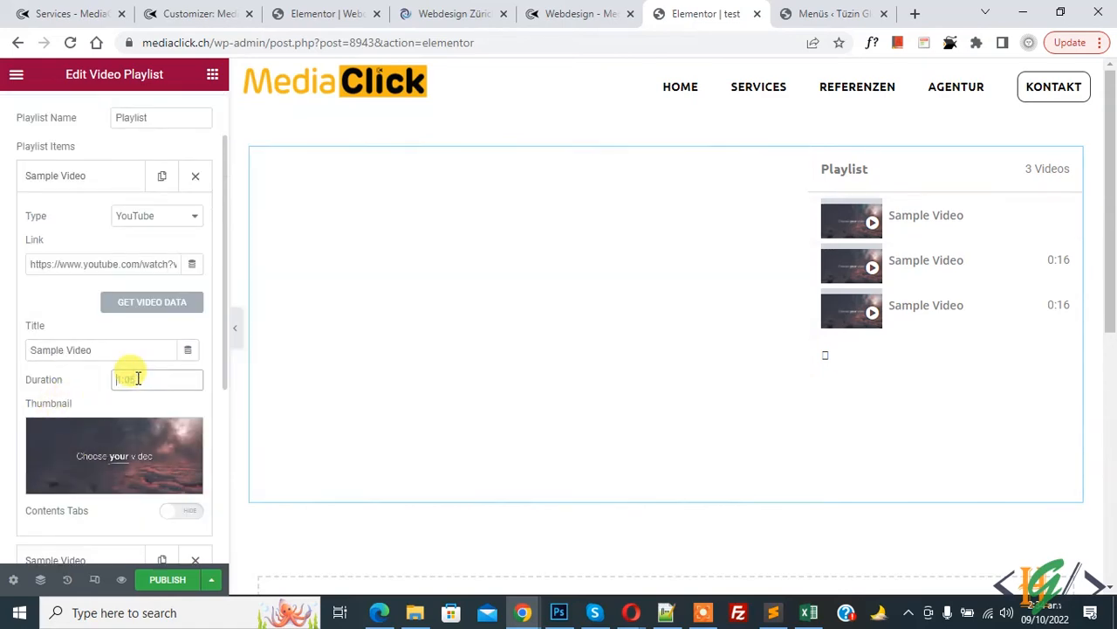
# Fetch the video data so the item becomes 'Video Placeholder' with a 0:16 duration
pyautogui.click(152, 300)
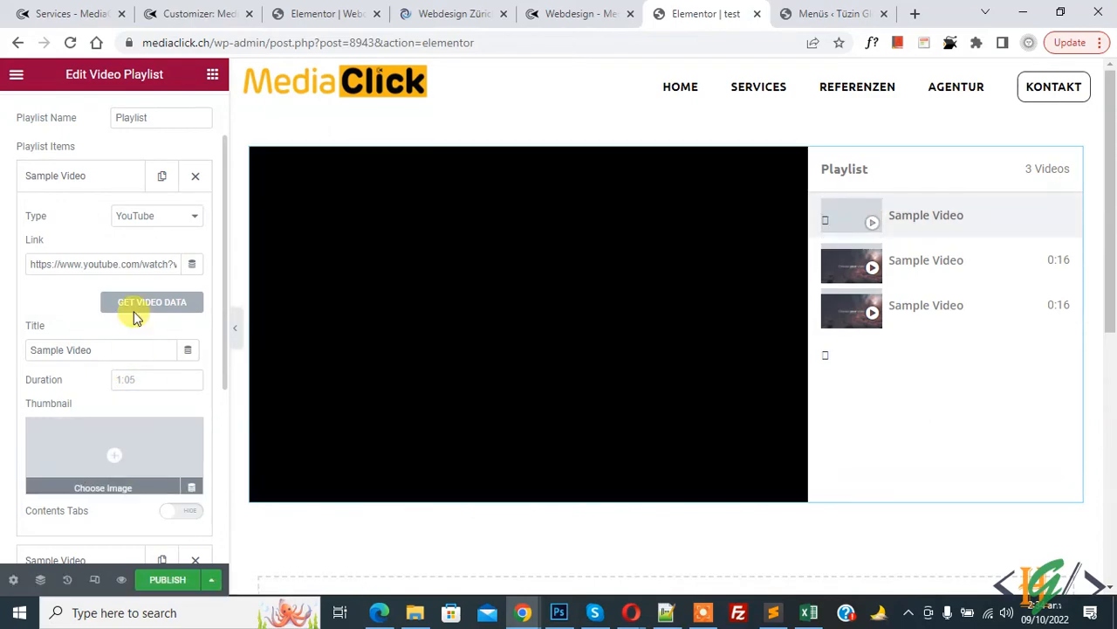
pyautogui.click(152, 302)
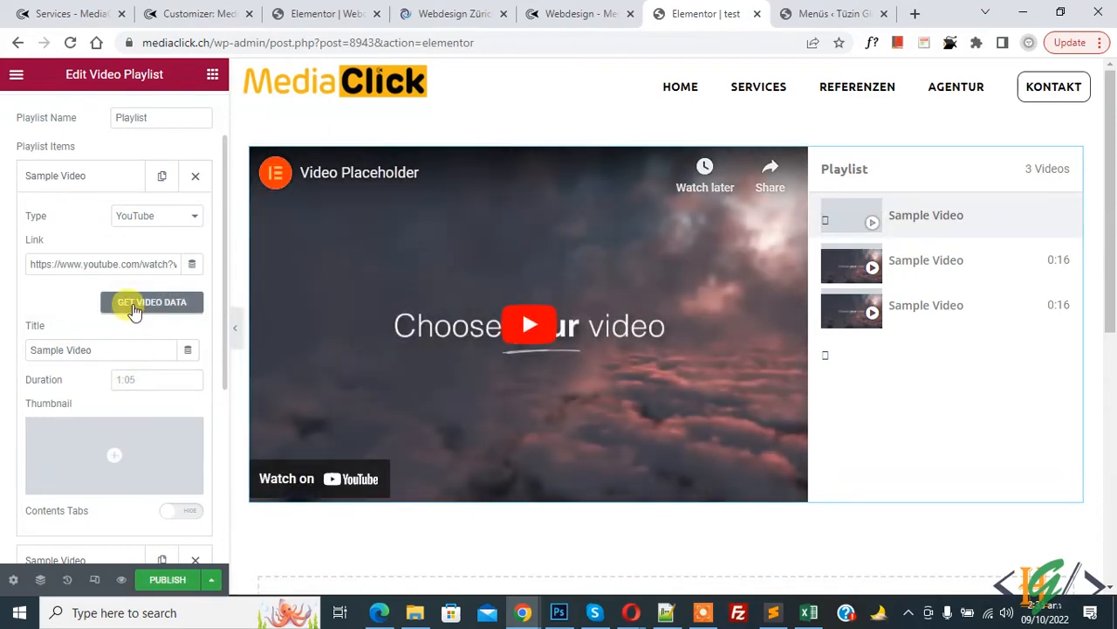
pyautogui.click(152, 300)
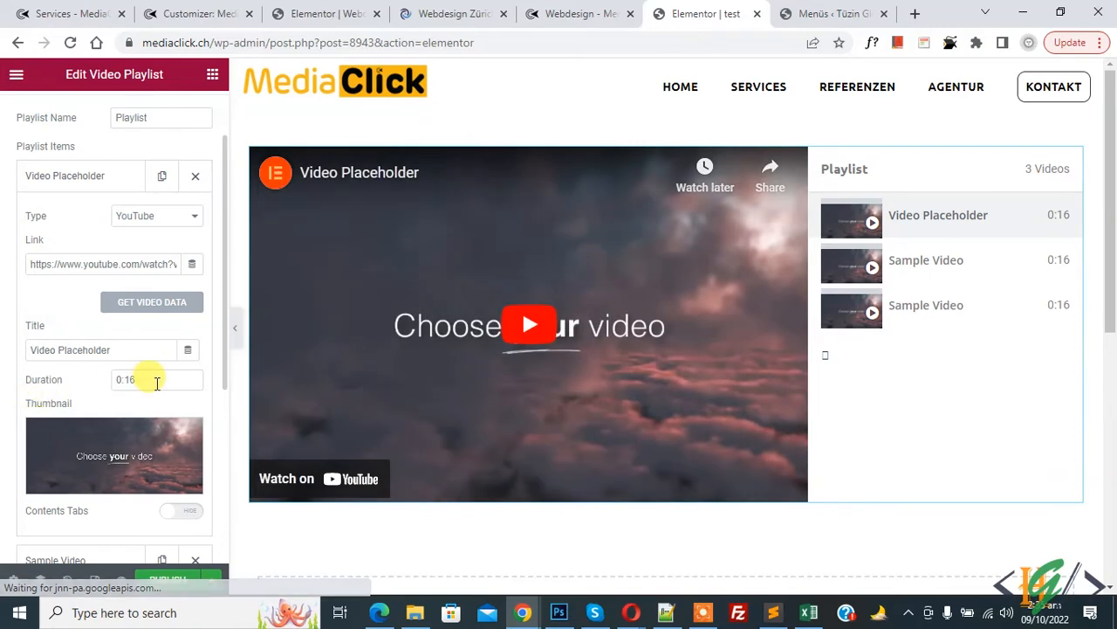
pyautogui.moveTo(94, 429)
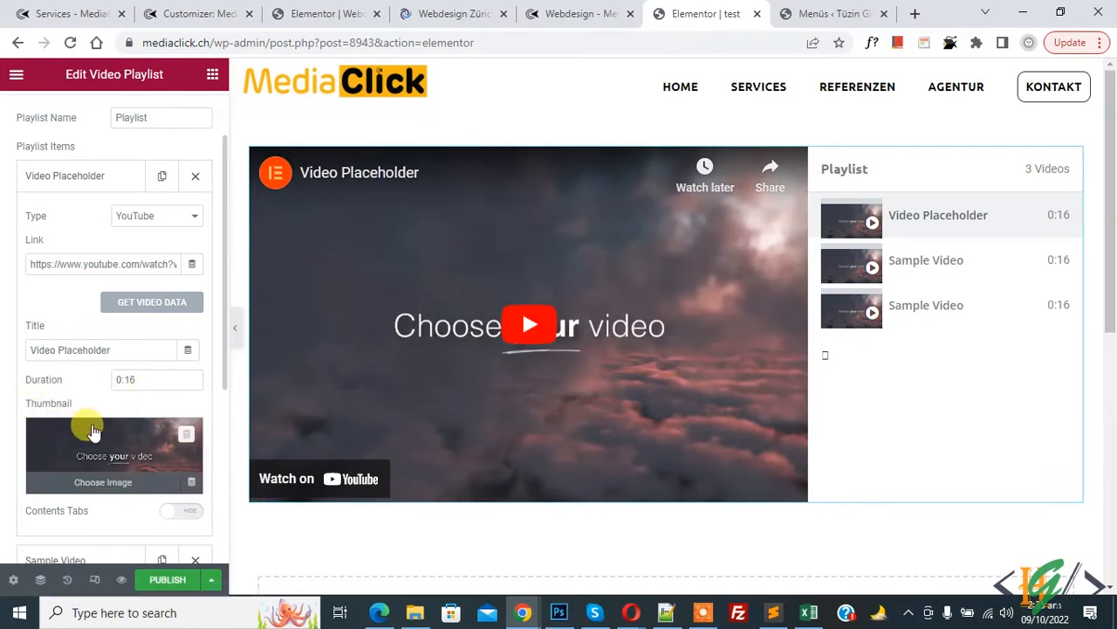
pyautogui.moveTo(73, 524)
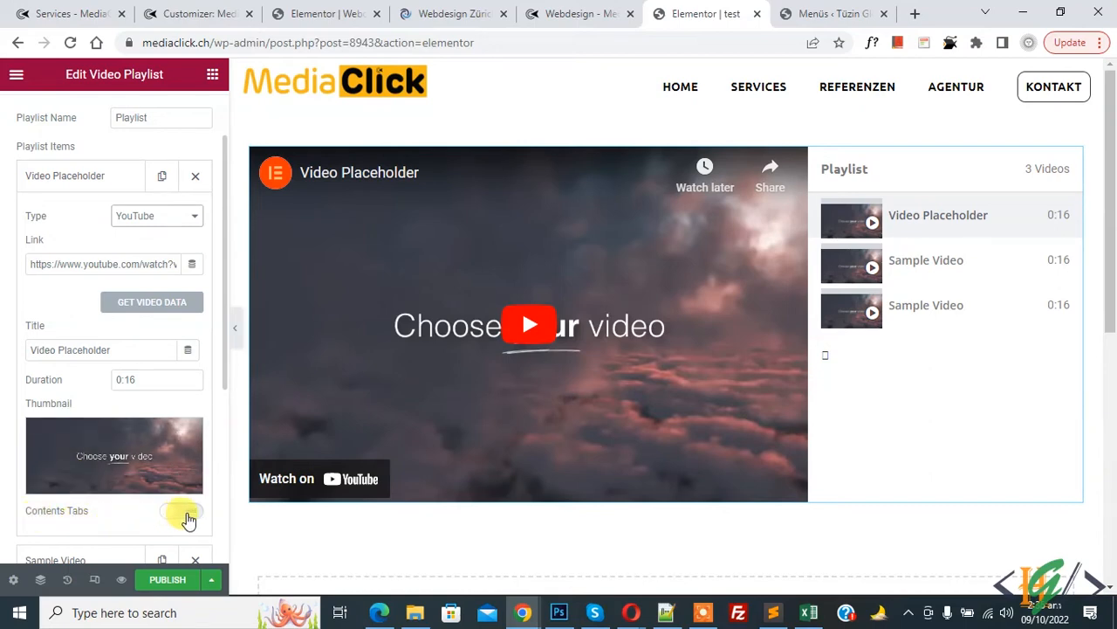
# Enable contents tabs (Tab #1, Tab #2) on the Video Placeholder item and collapse it
pyautogui.click(184, 510)
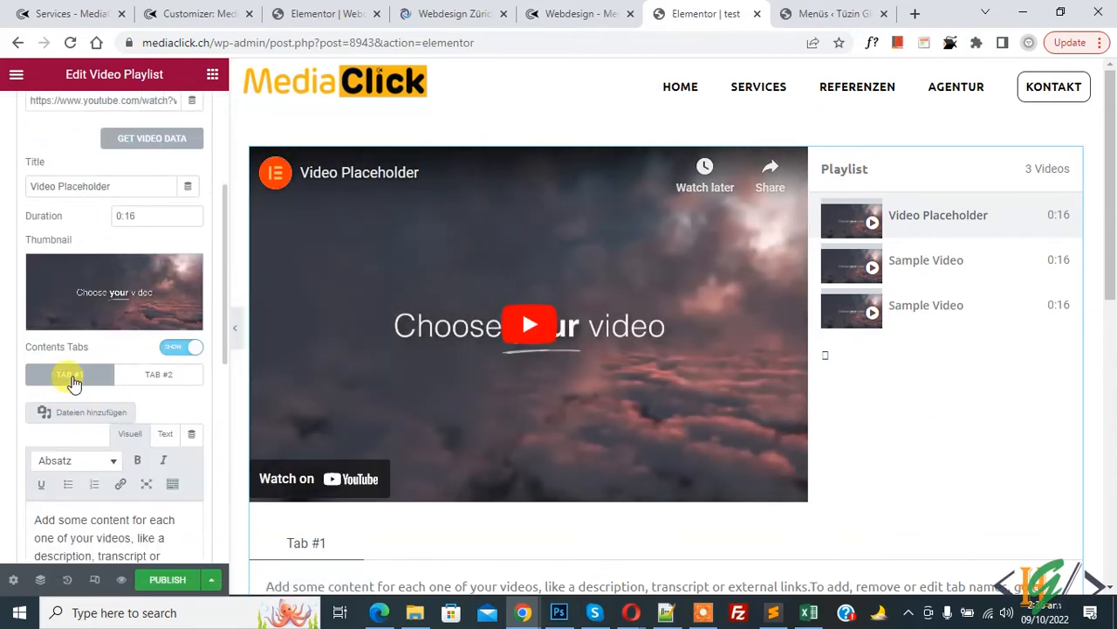
pyautogui.scroll(-3)
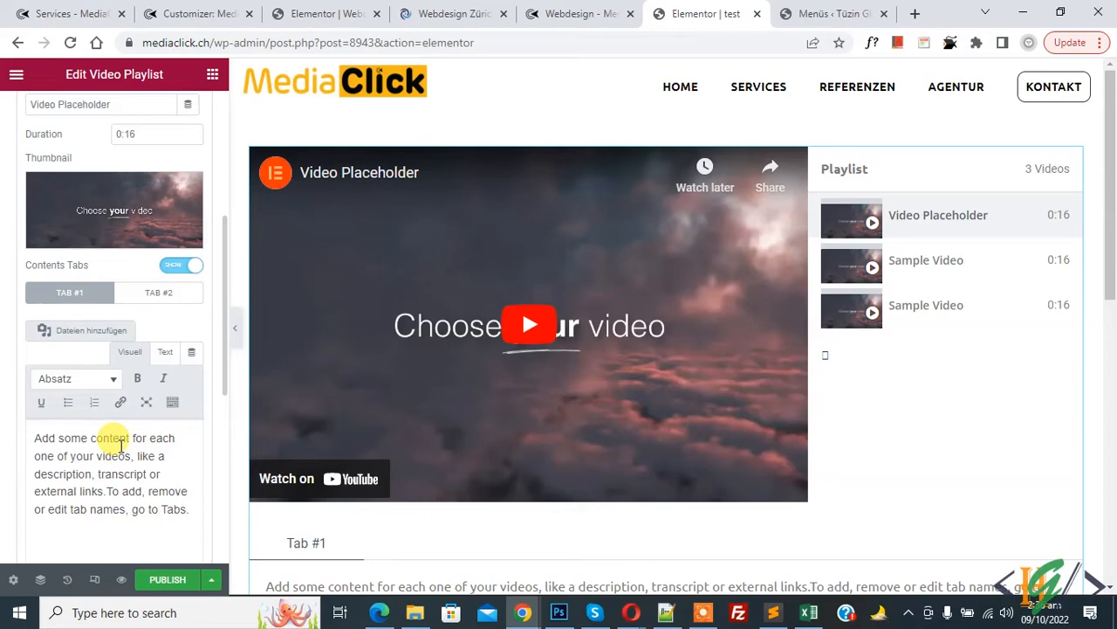
pyautogui.moveTo(98, 357)
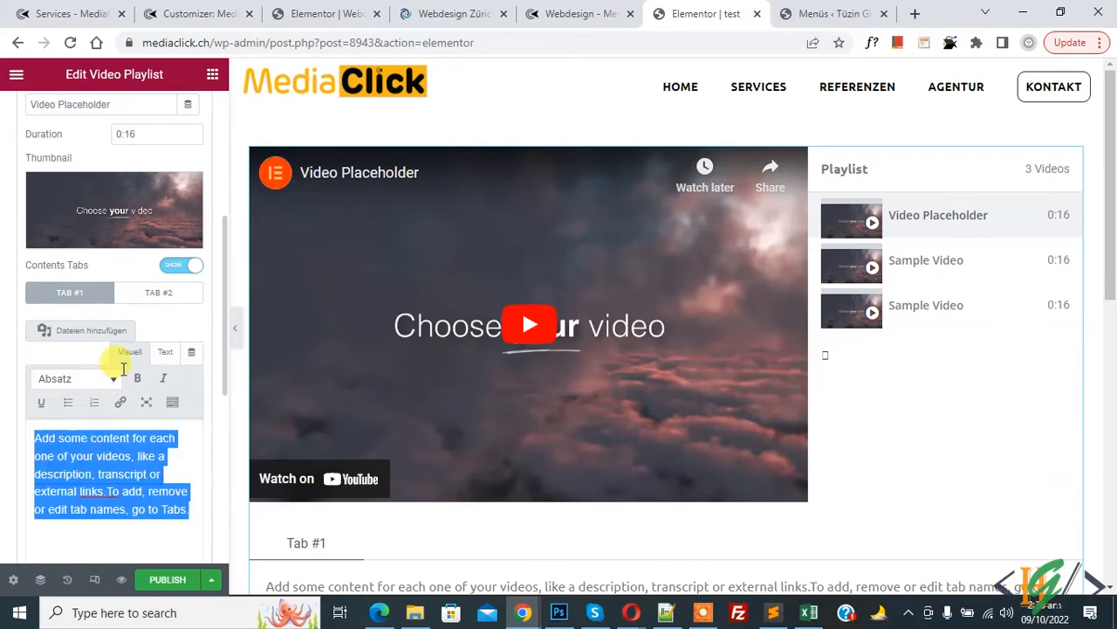
pyautogui.click(159, 293)
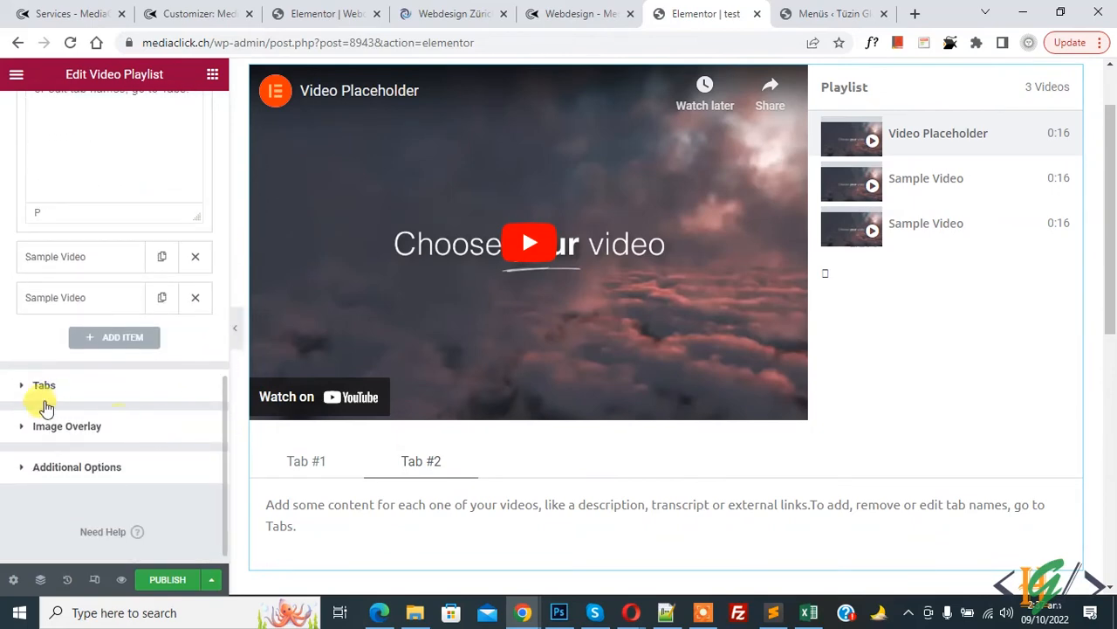
# Turn Collapsible on in the Tabs section, exposing Show More/Show Less labels and height 54
pyautogui.click(44, 384)
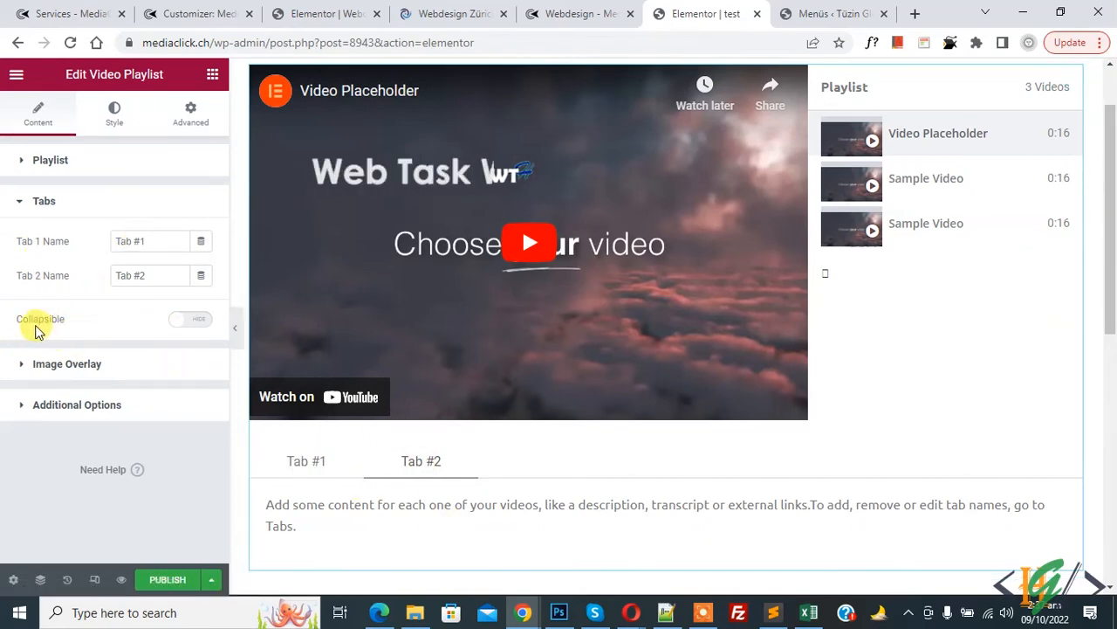
pyautogui.click(189, 318)
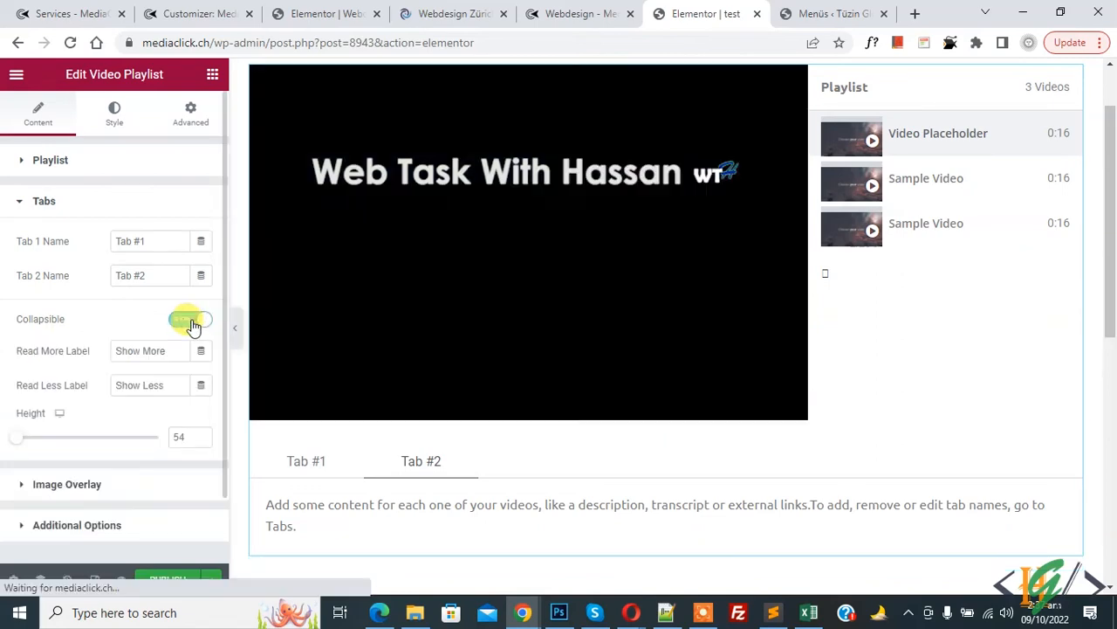
pyautogui.click(190, 318)
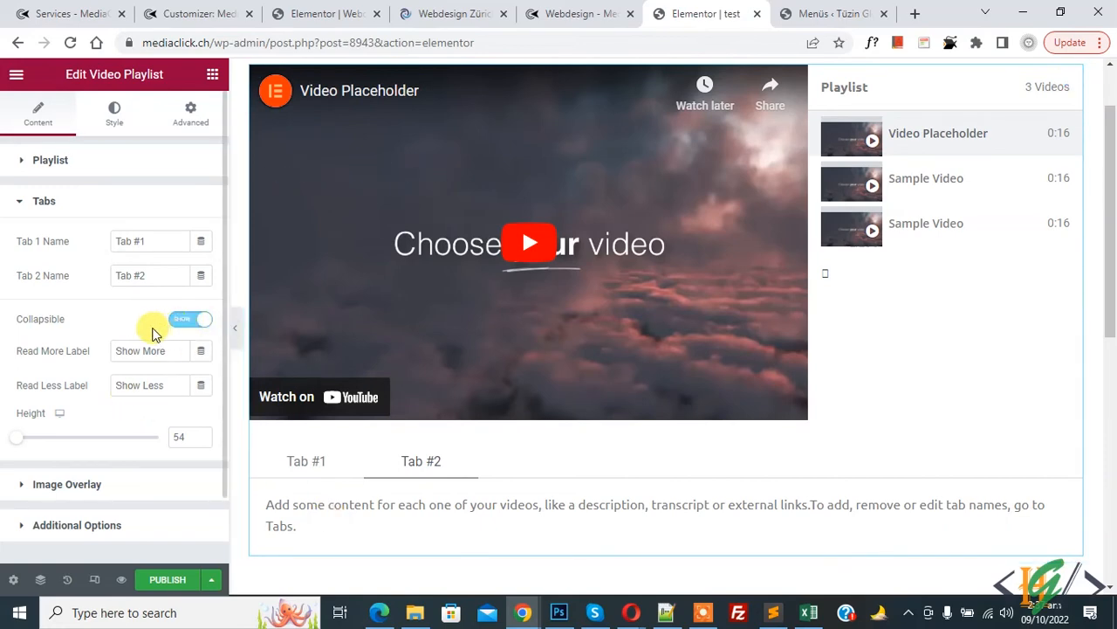
pyautogui.moveTo(91, 485)
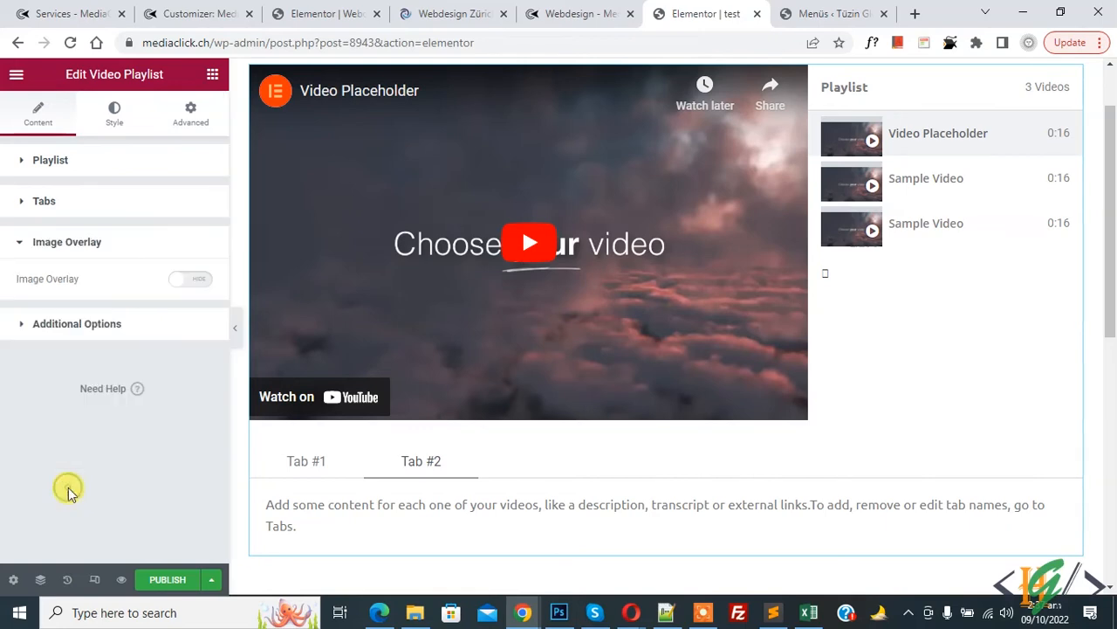
pyautogui.moveTo(44, 286)
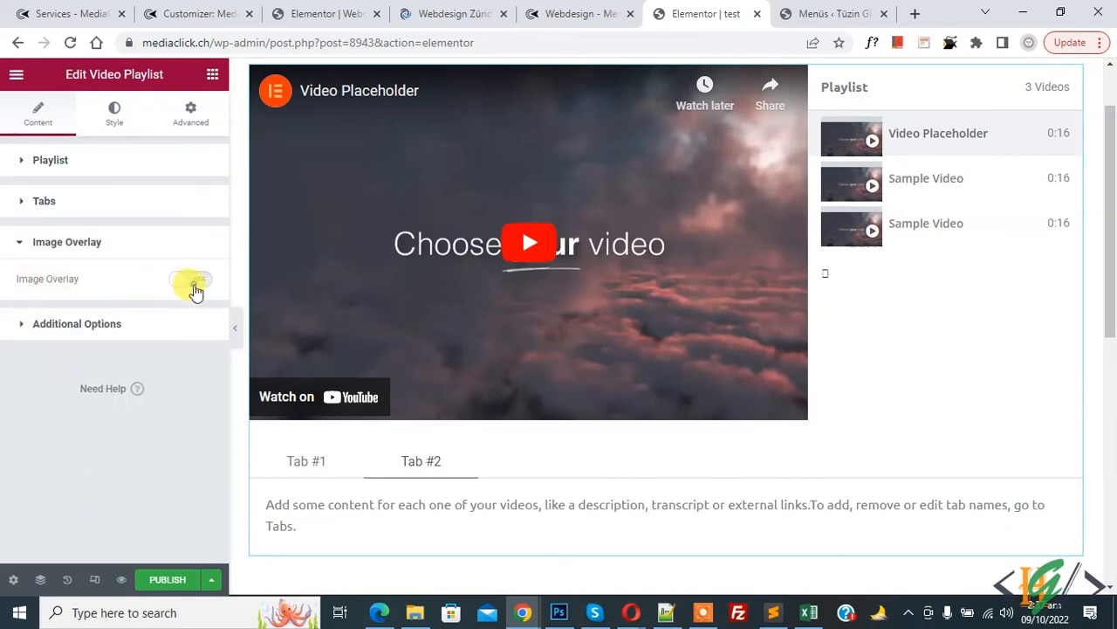
pyautogui.click(190, 280)
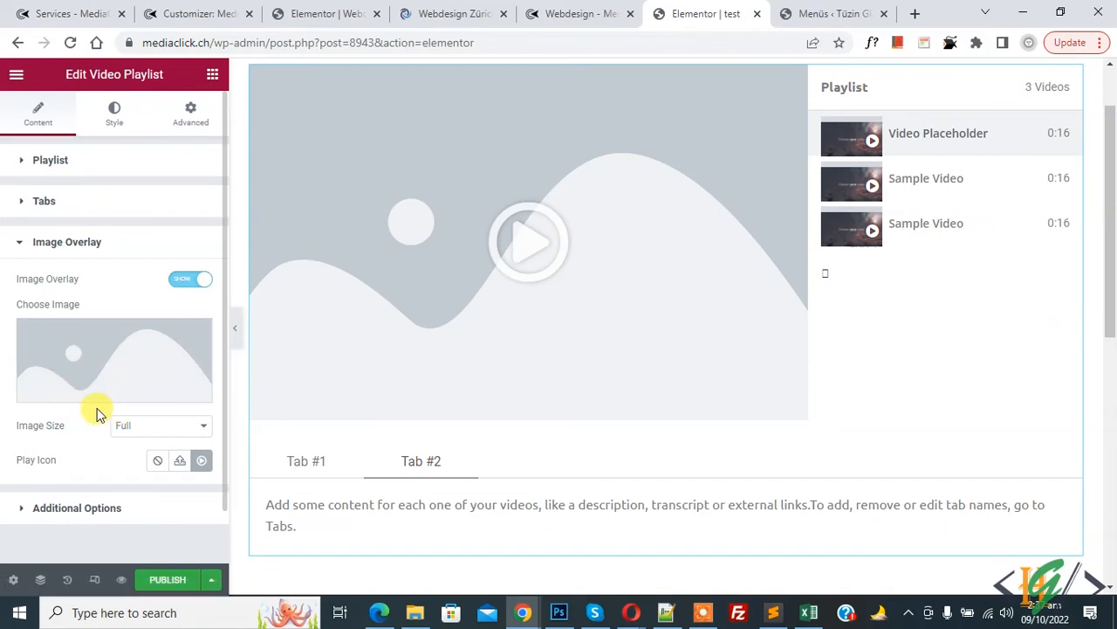
pyautogui.click(188, 279)
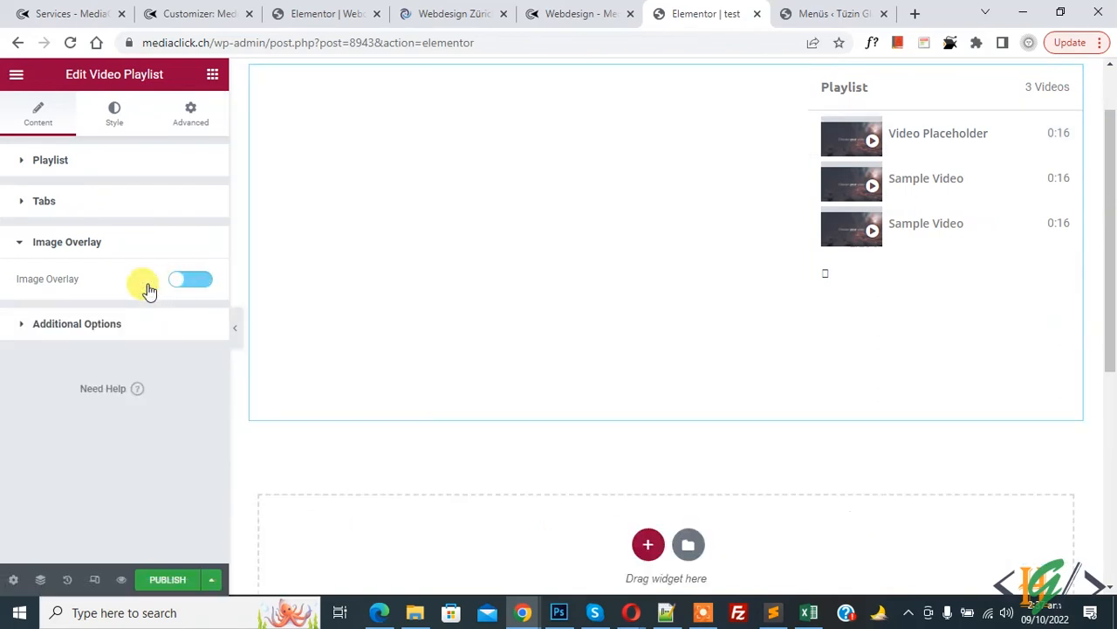
pyautogui.click(189, 279)
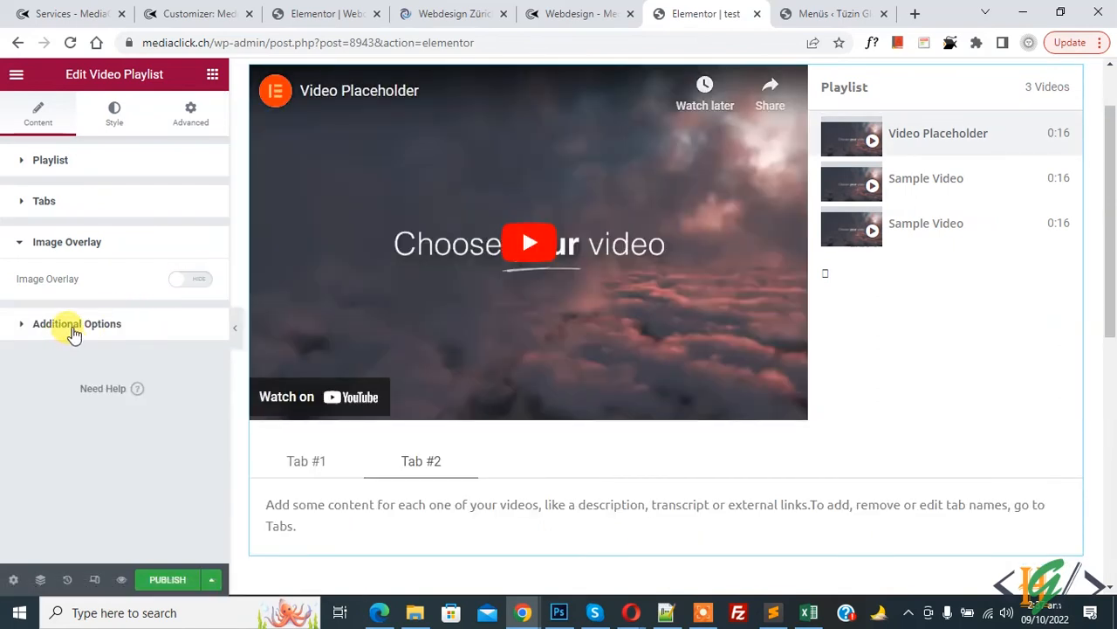
# In Additional Options, try Layout Left, then keep the playlist on the right of the video
pyautogui.click(76, 323)
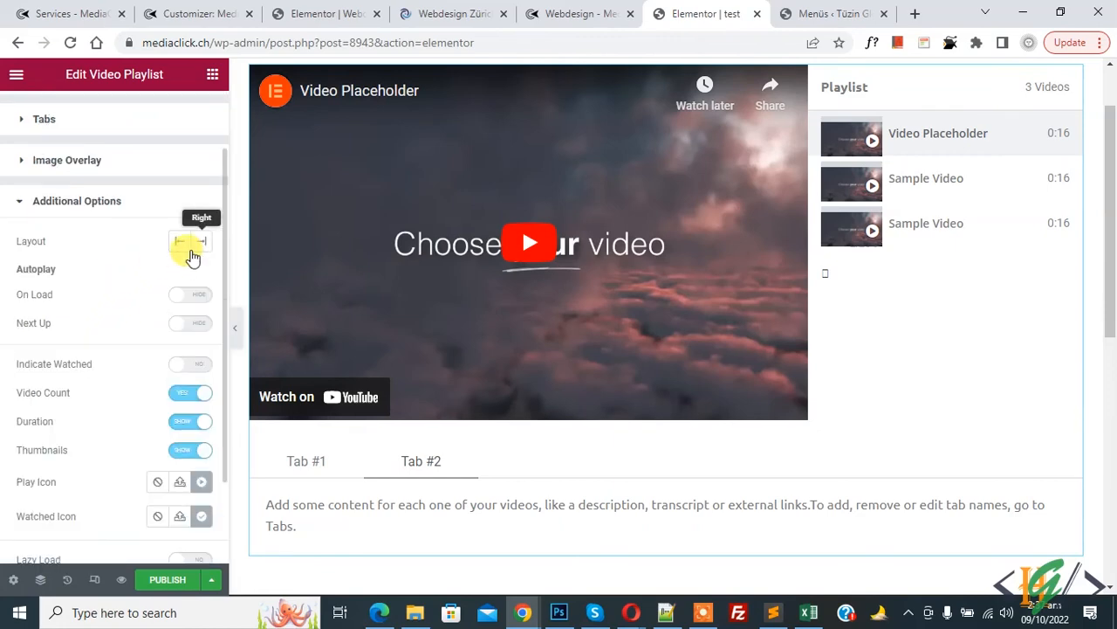
pyautogui.click(182, 241)
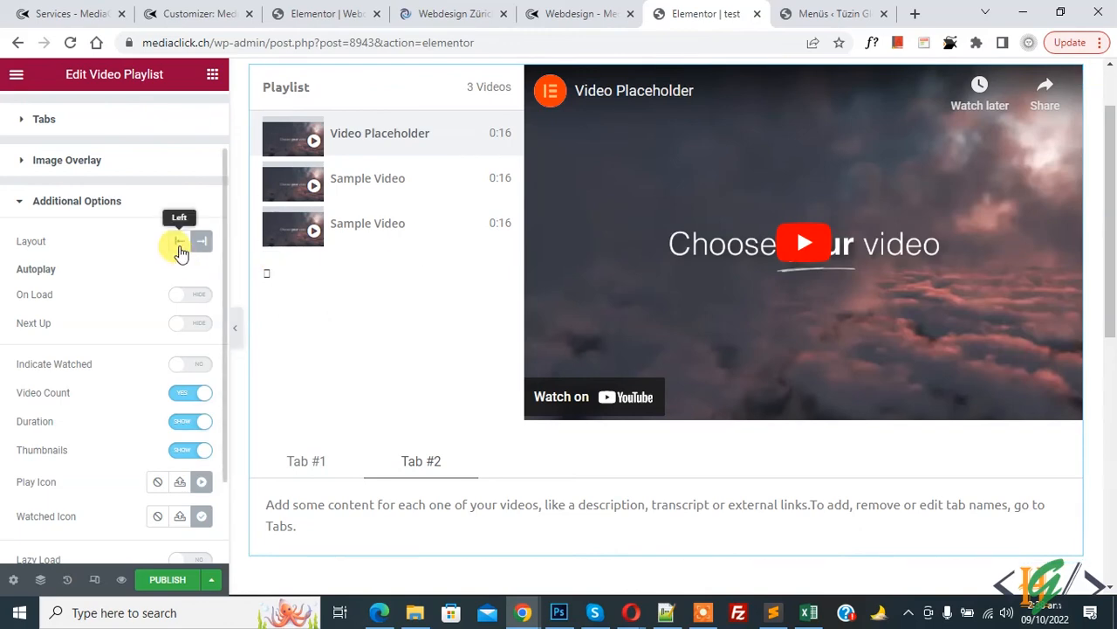
pyautogui.click(178, 241)
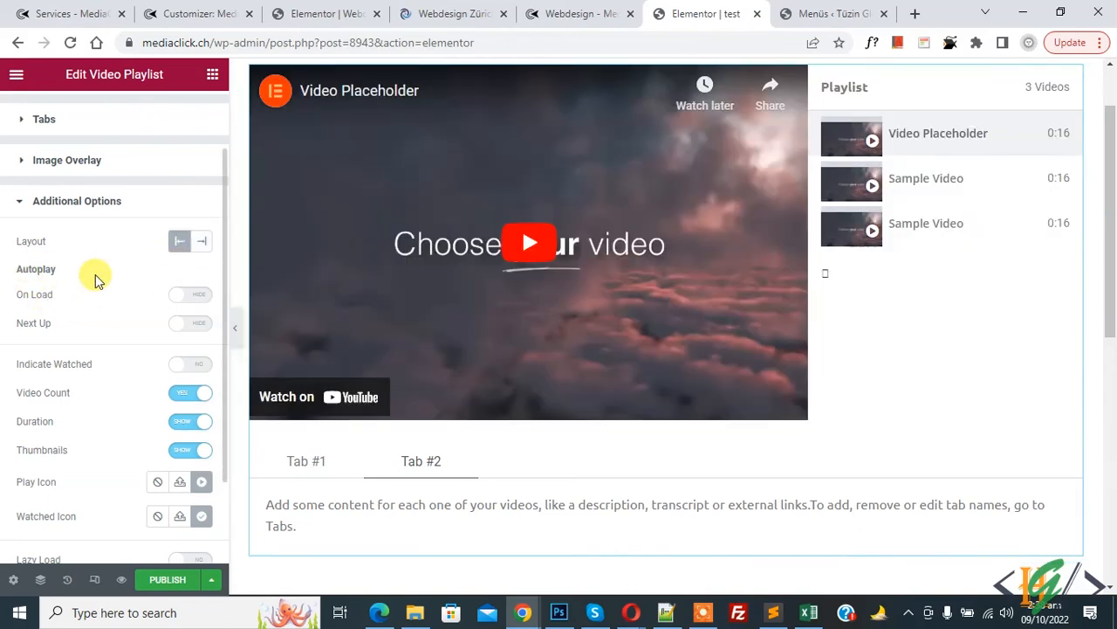
pyautogui.moveTo(189, 308)
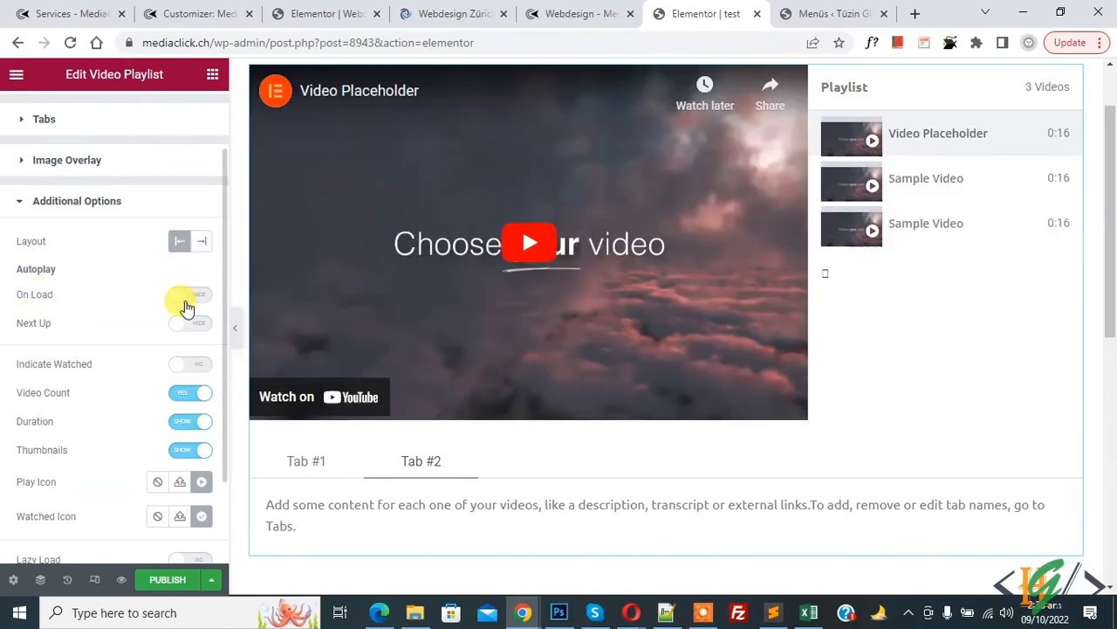
# Review the Autoplay and display toggles in Additional Options
pyautogui.click(188, 294)
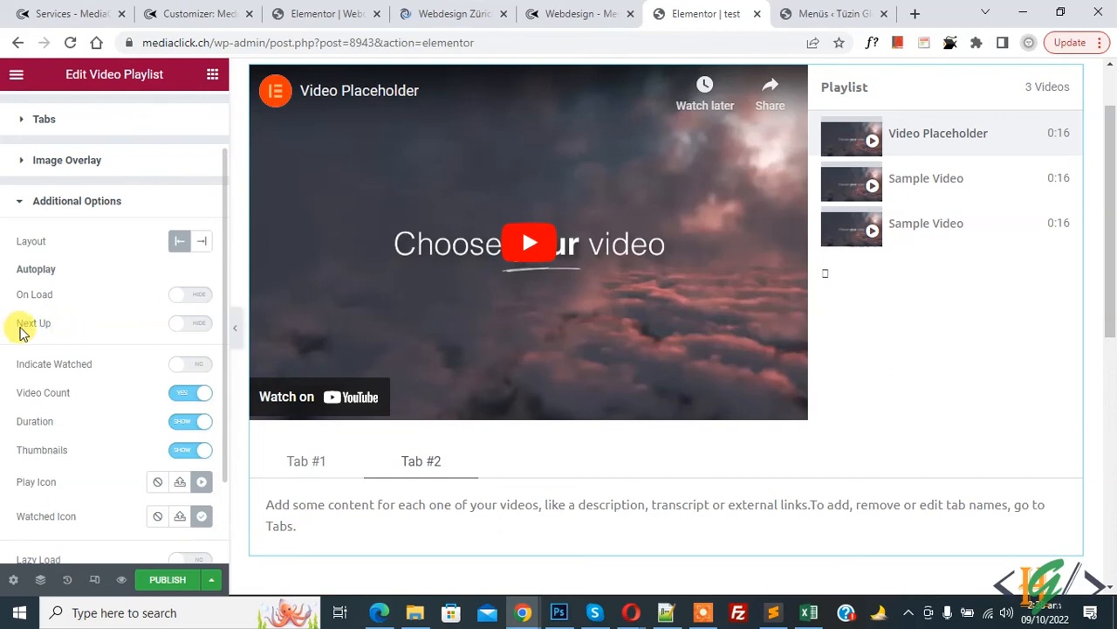
pyautogui.scroll(-3)
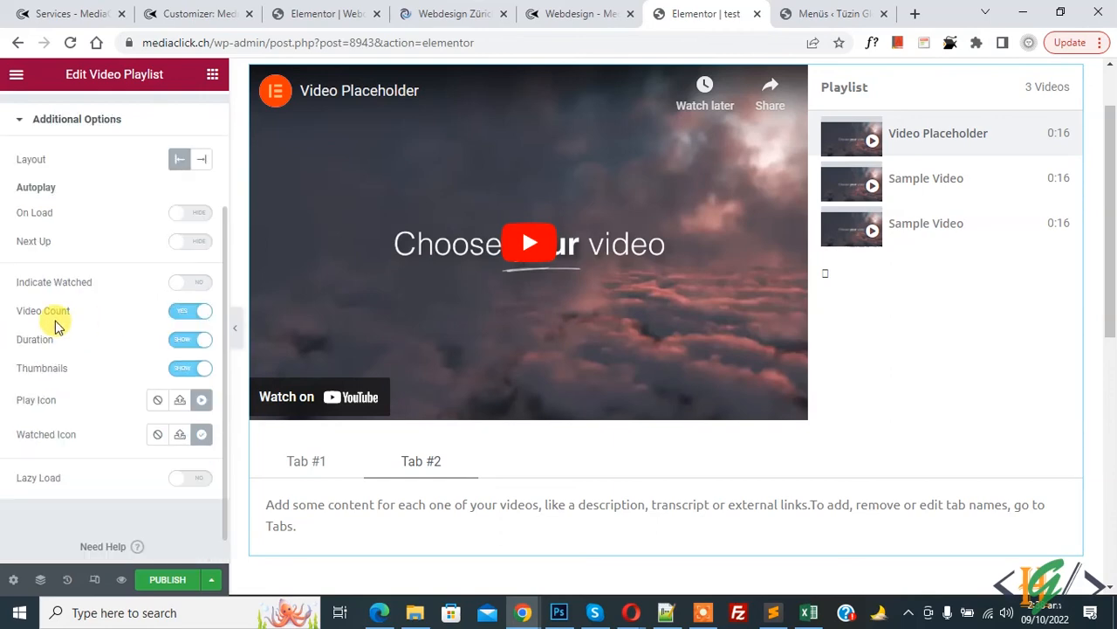
pyautogui.moveTo(109, 367)
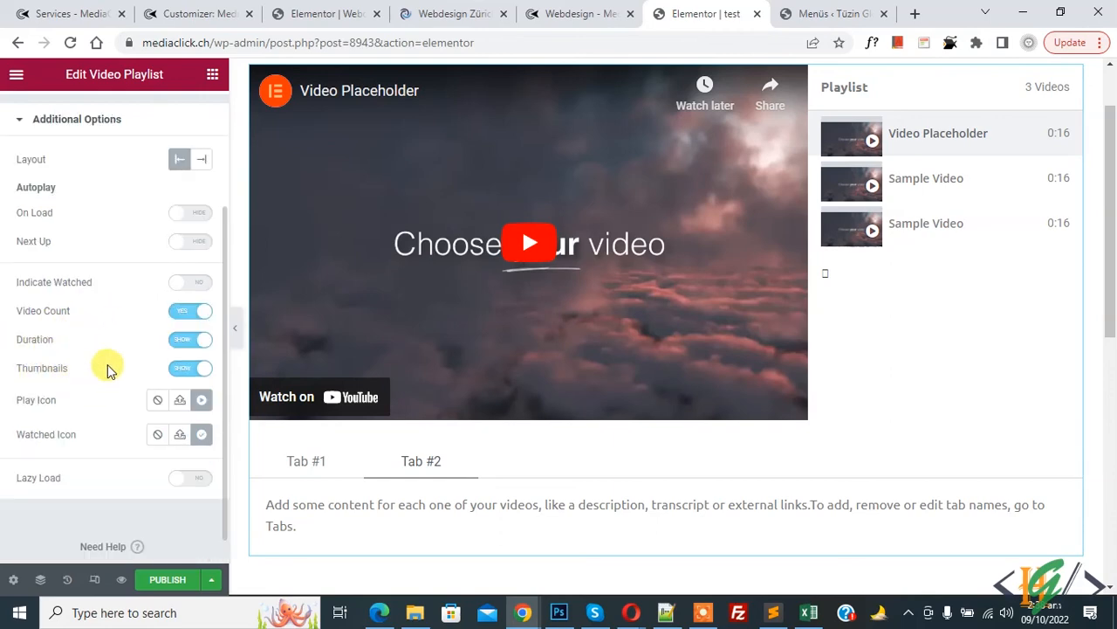
pyautogui.scroll(3)
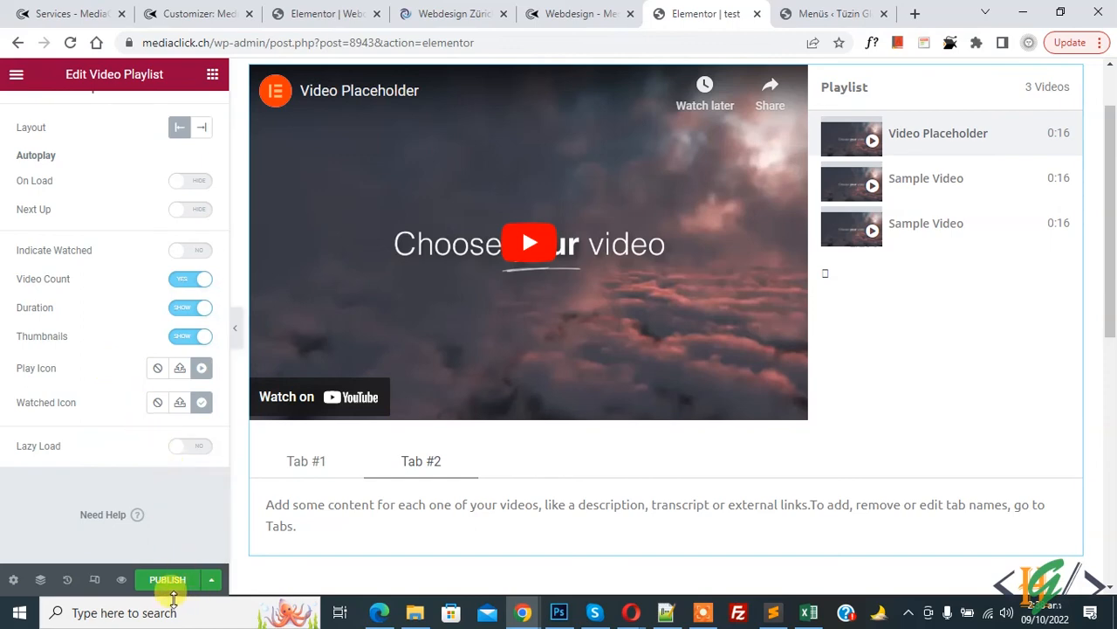
pyautogui.scroll(3)
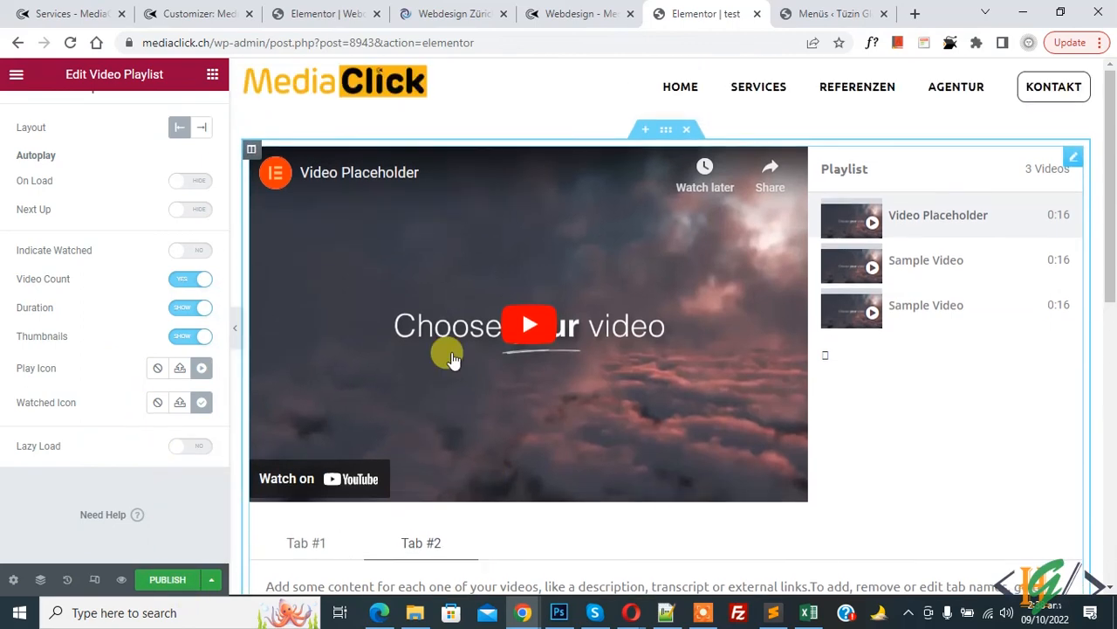